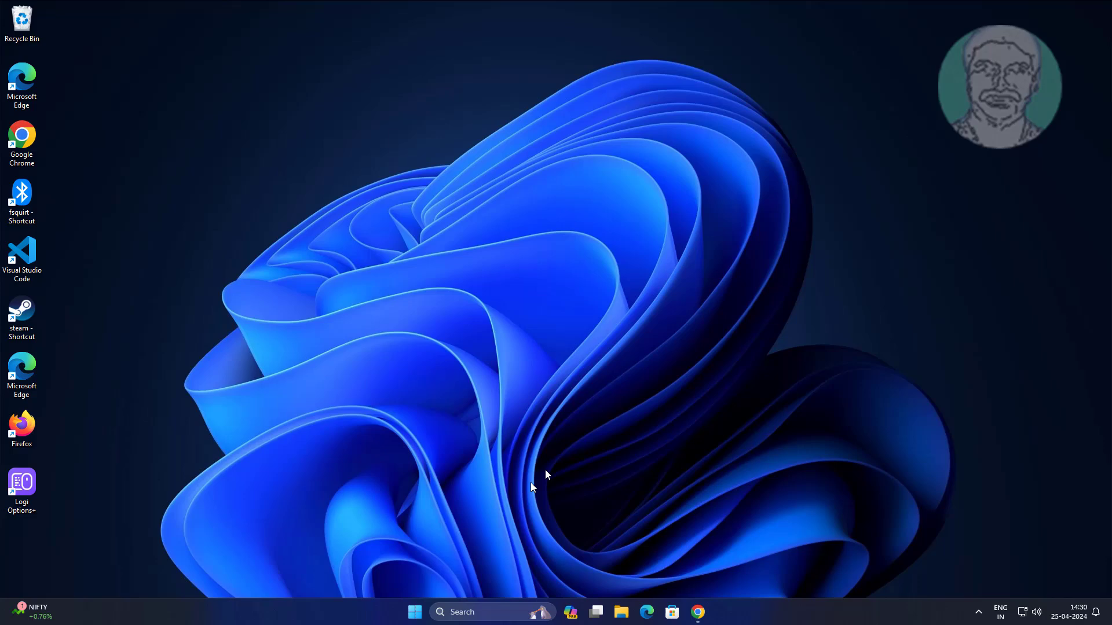
# Launch Windows Settings from the taskbar and go to the Apps page.
pyautogui.click(414, 611)
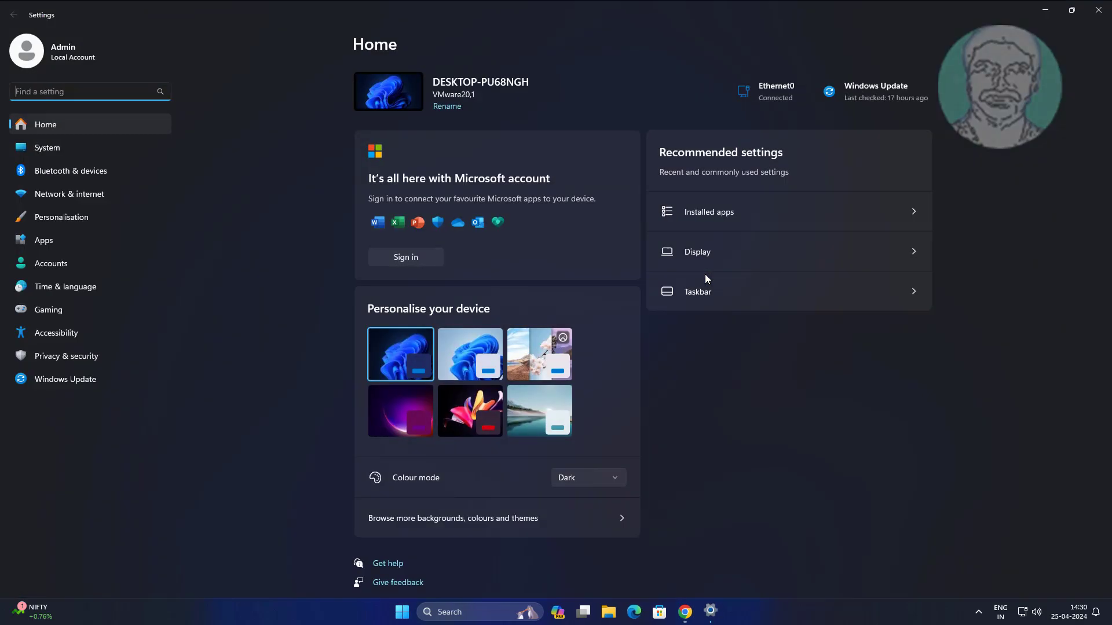
pyautogui.moveTo(835, 369)
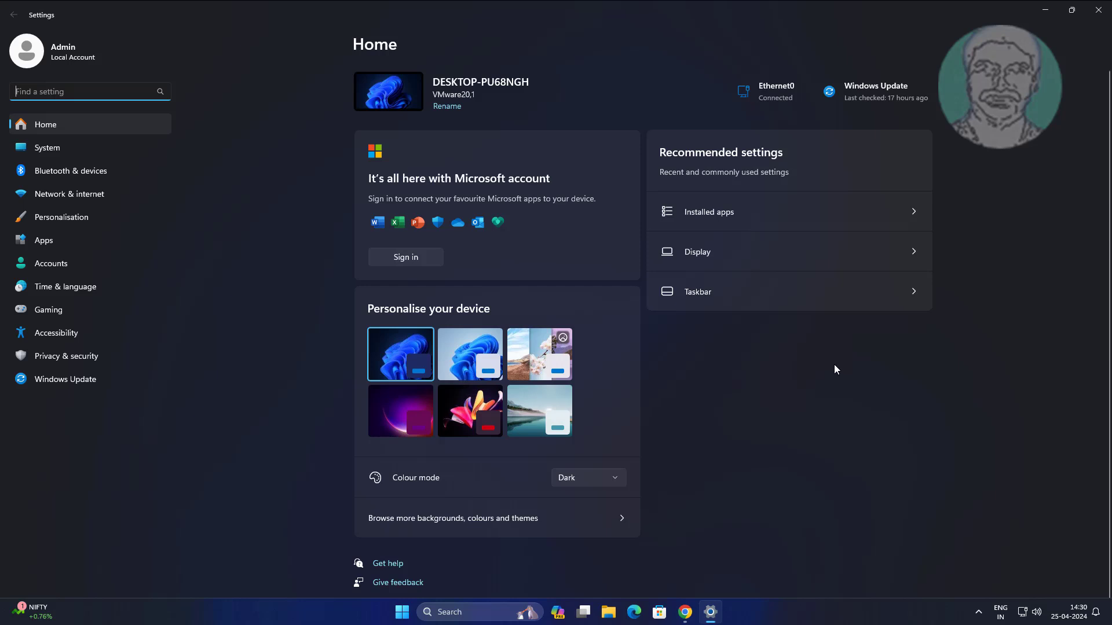
pyautogui.click(43, 240)
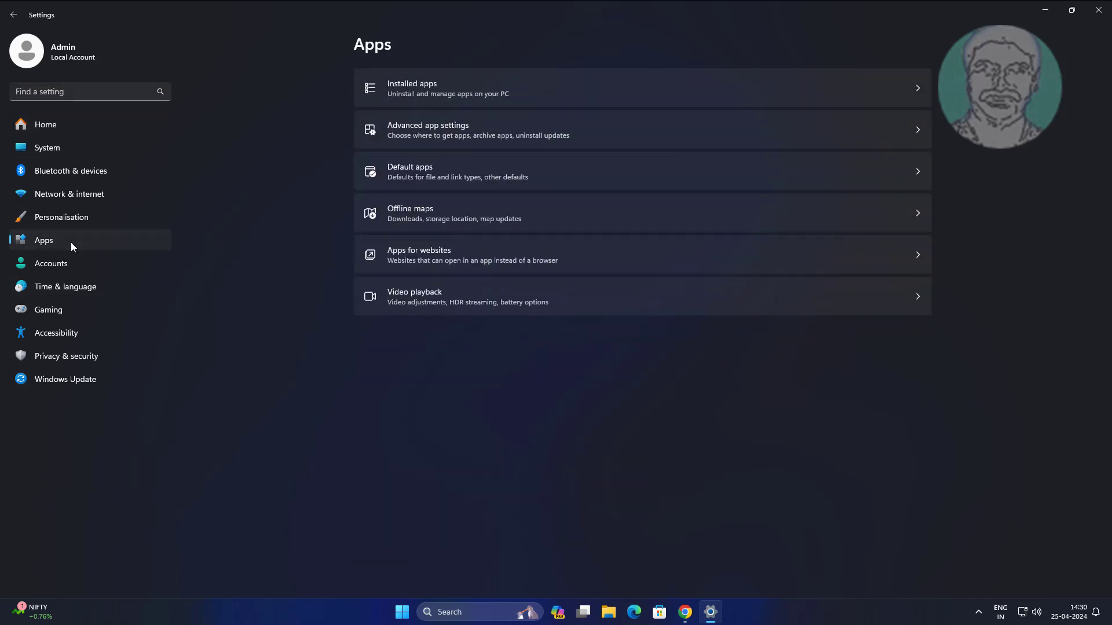
pyautogui.moveTo(445, 99)
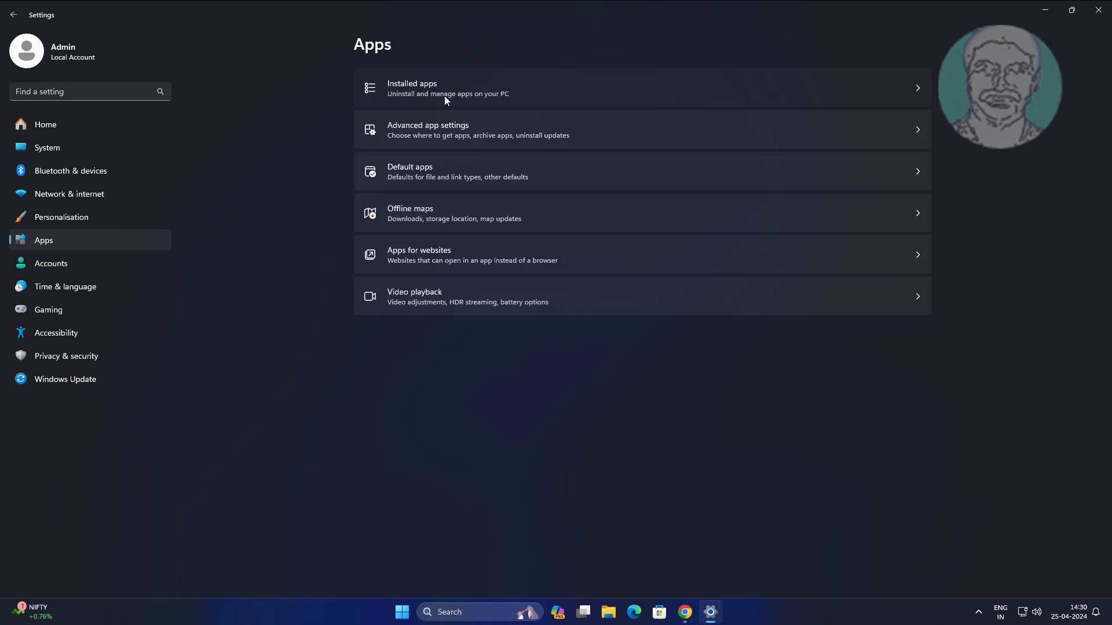
# Filter the Installed apps list by searching 'hp system' to show HP System Event Utility.
pyautogui.click(447, 88)
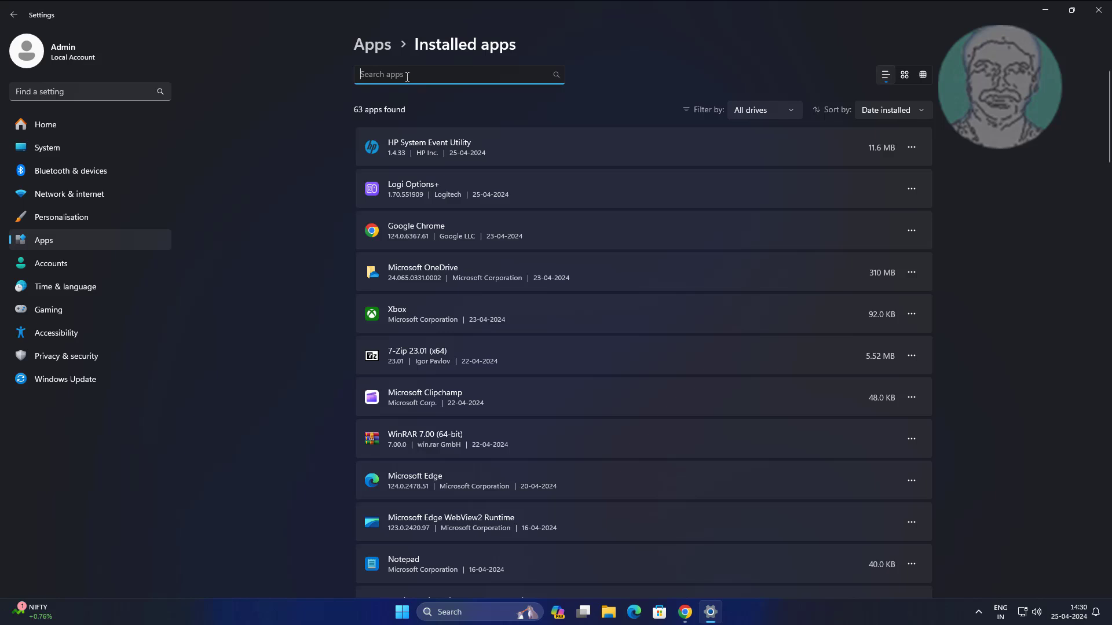
pyautogui.write('hp sy')
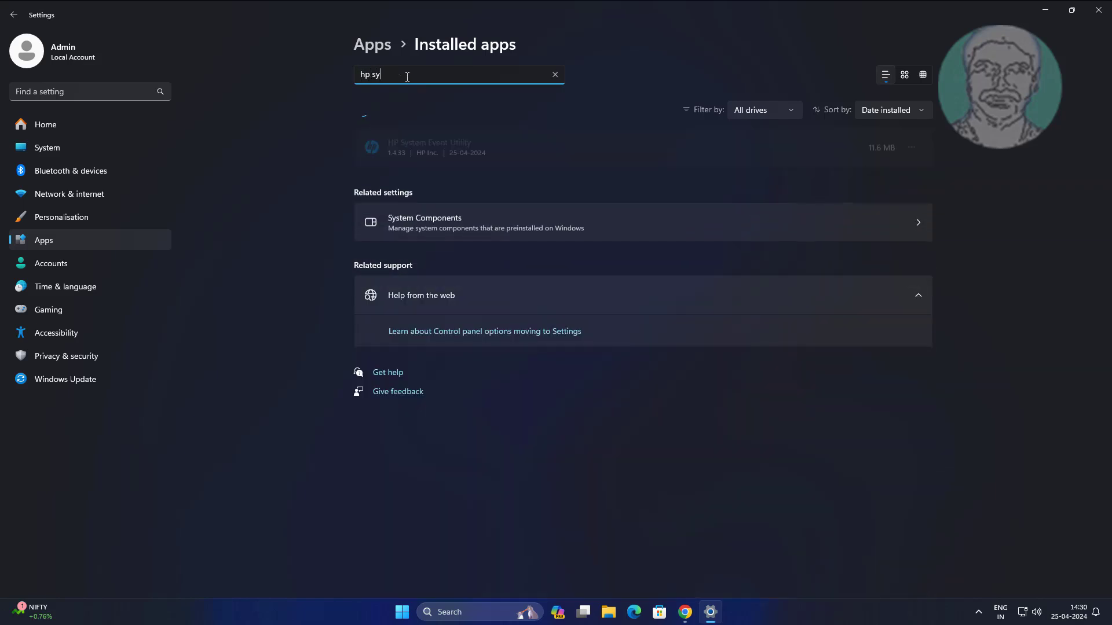
pyautogui.write('stem')
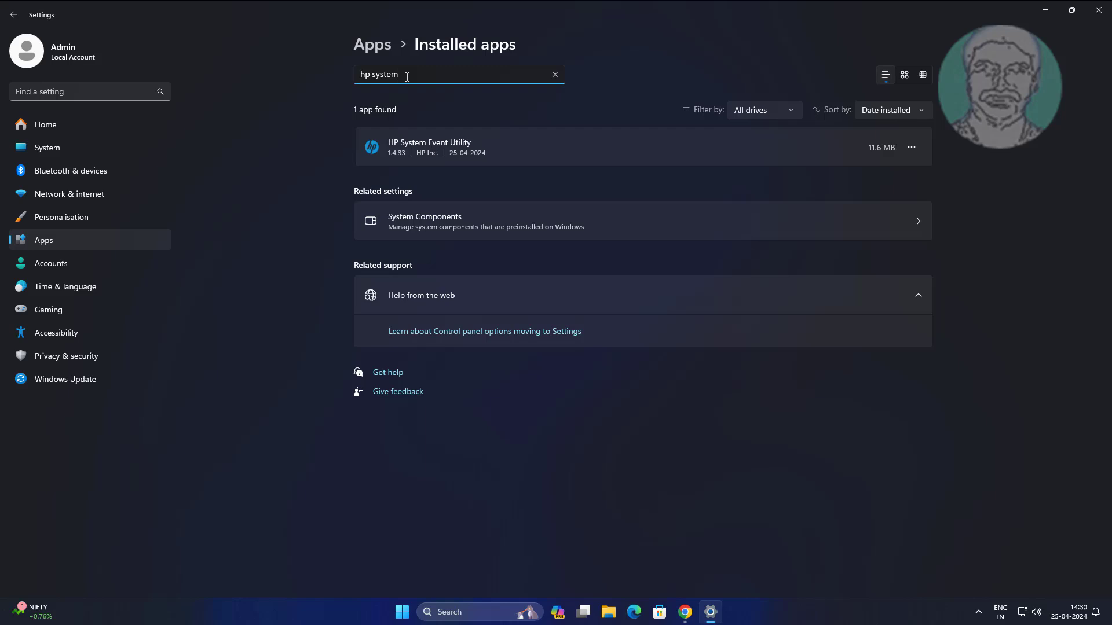
pyautogui.moveTo(476, 148)
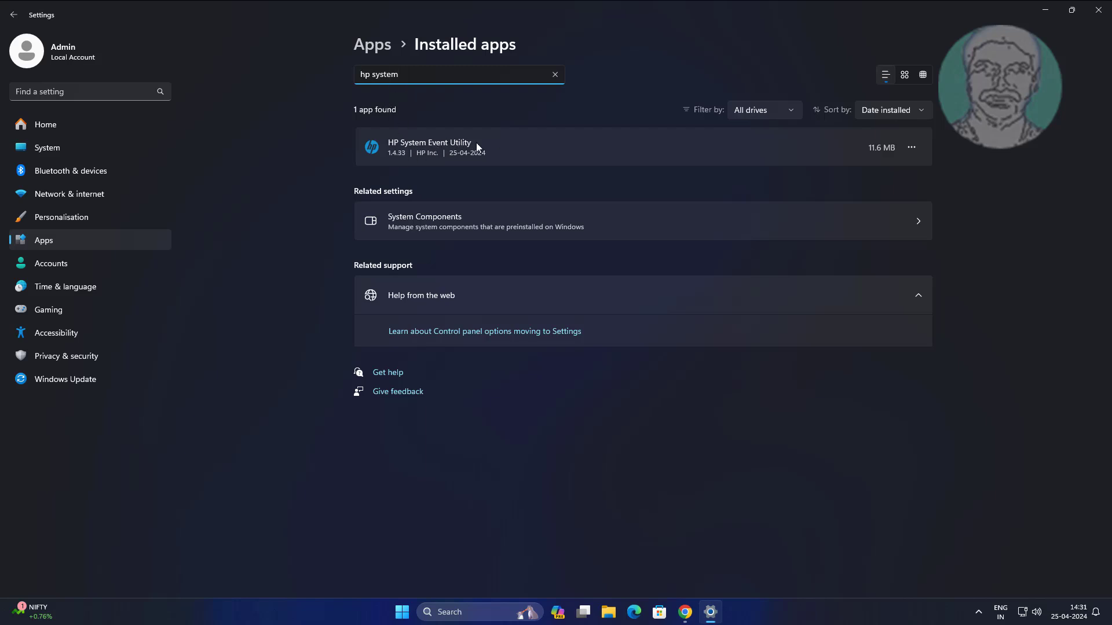
# Uninstall HP System Event Utility via its actions menu, confirming removal in Settings and the HP uninstaller.
pyautogui.click(912, 147)
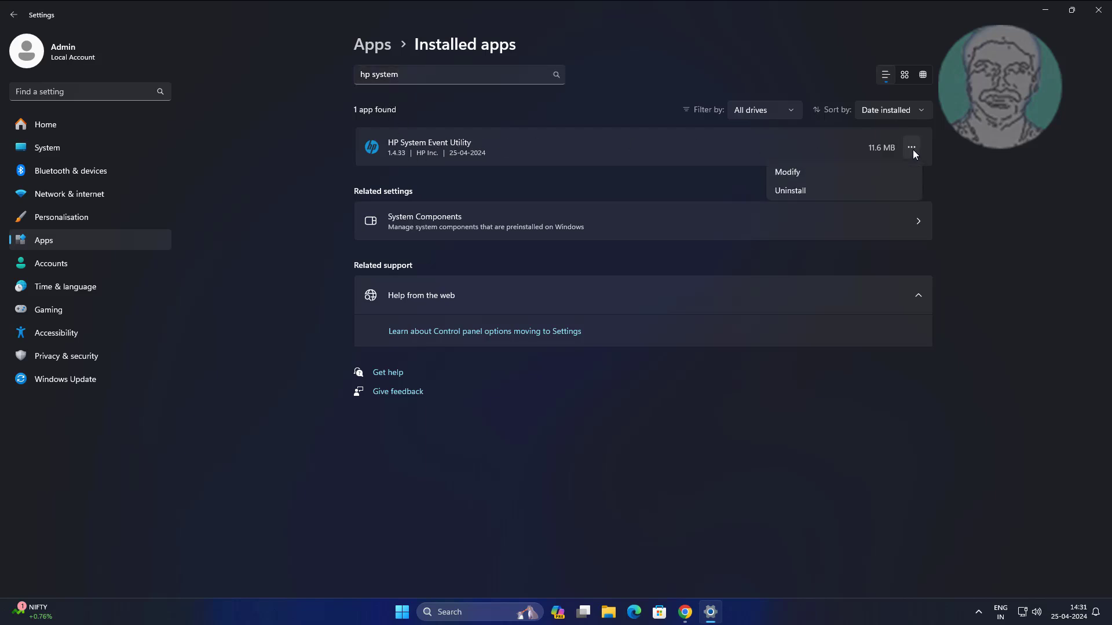
pyautogui.click(788, 190)
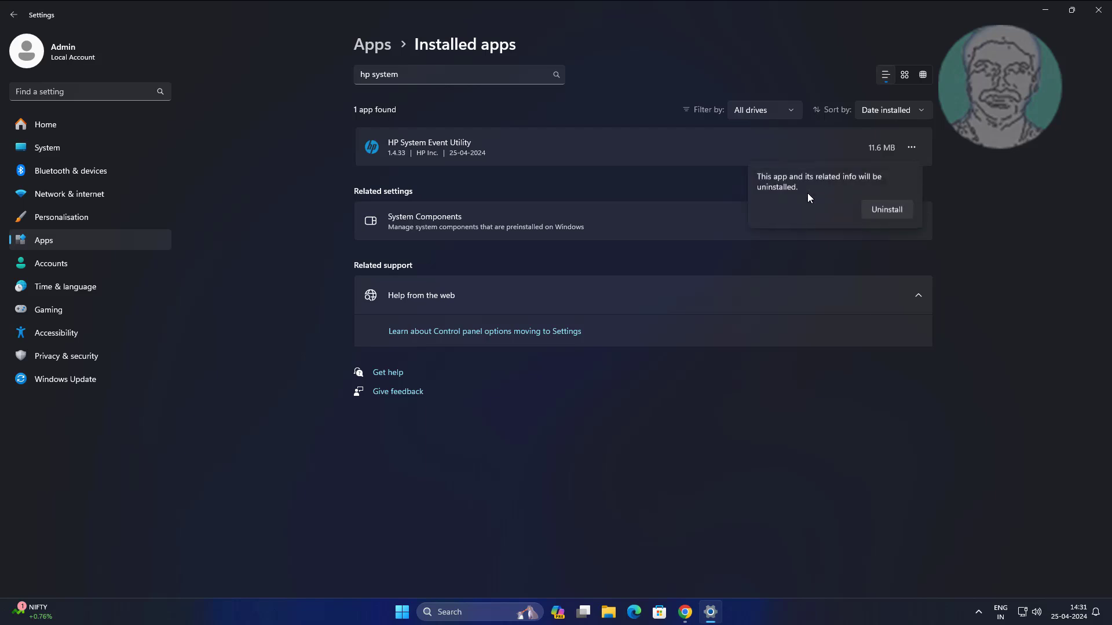
pyautogui.click(886, 210)
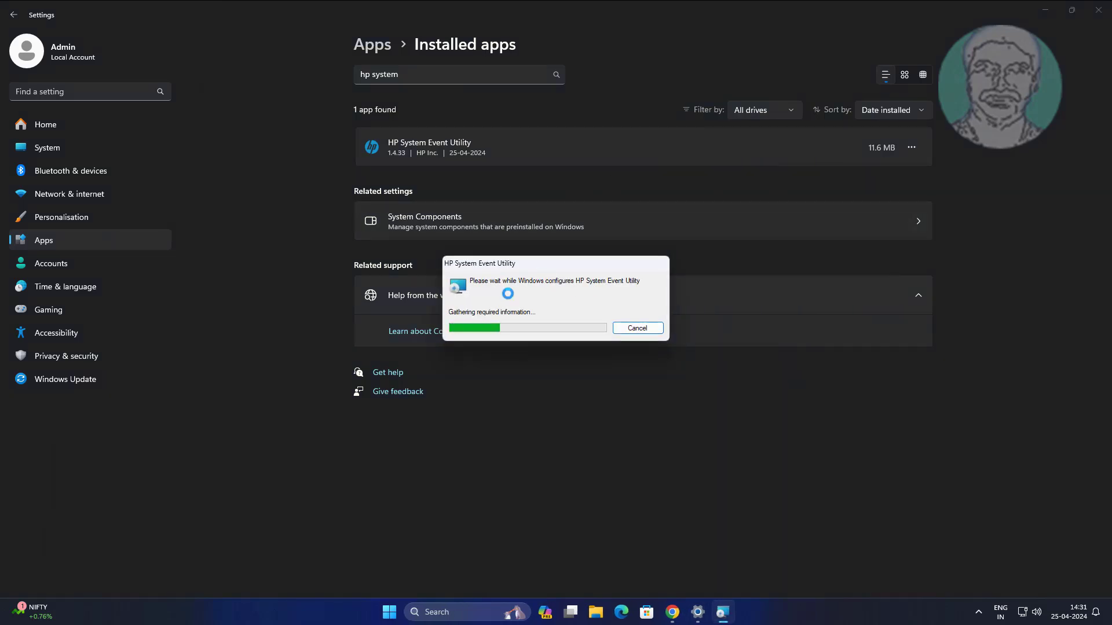
pyautogui.click(636, 327)
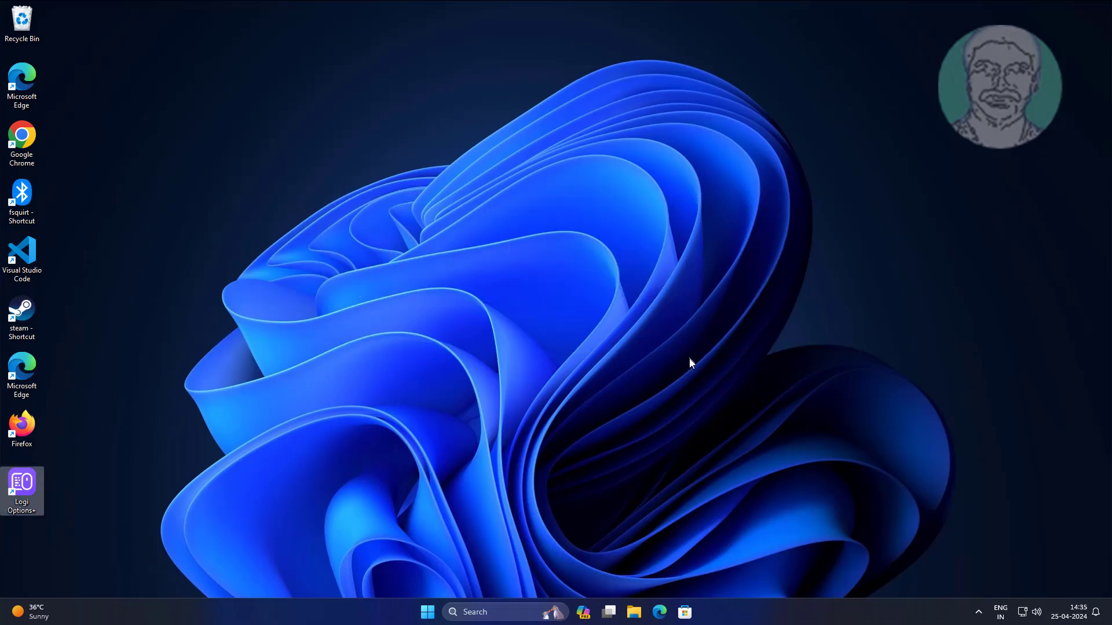
# Launch Logi Options+ and switch off the Caps/Num/Scroll/Fn lock notifications toggle in its settings.
pyautogui.doubleClick(20, 487)
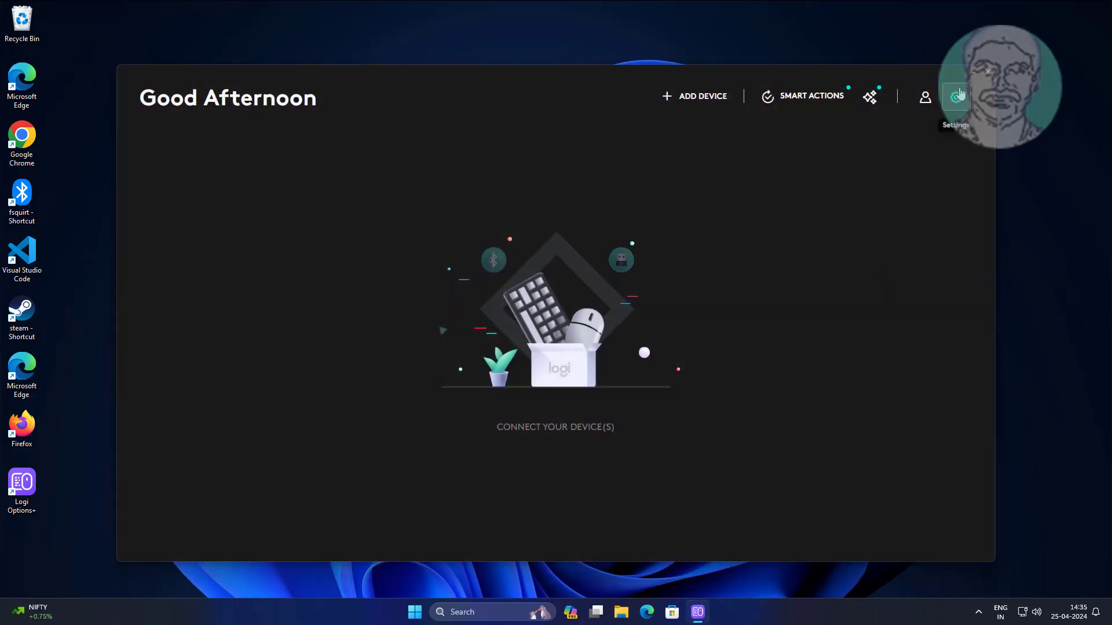
pyautogui.click(956, 96)
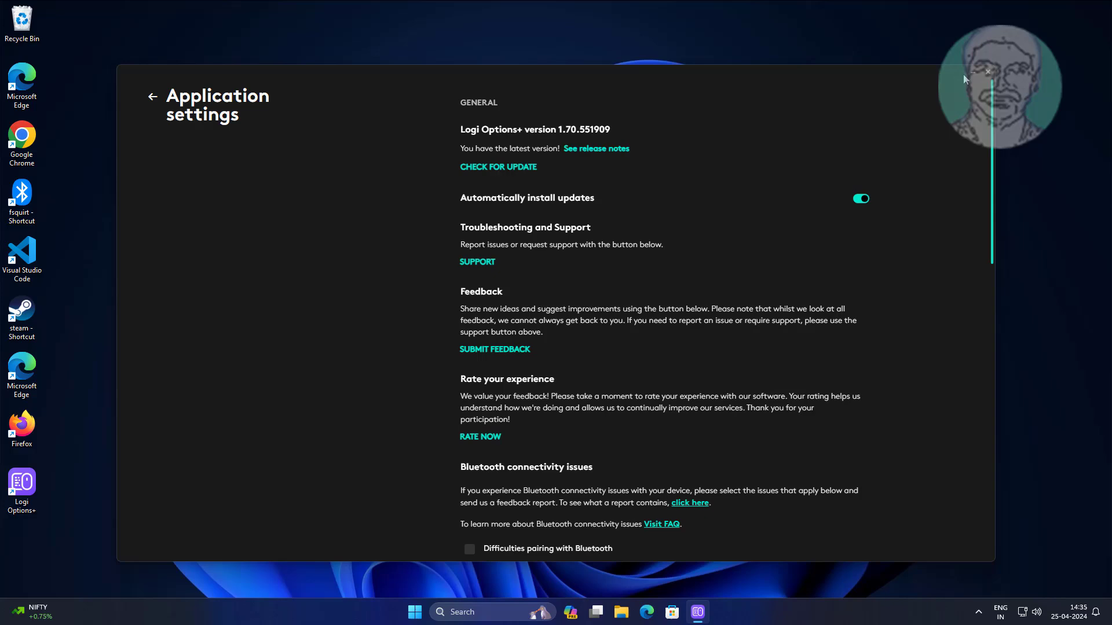
pyautogui.scroll(-3)
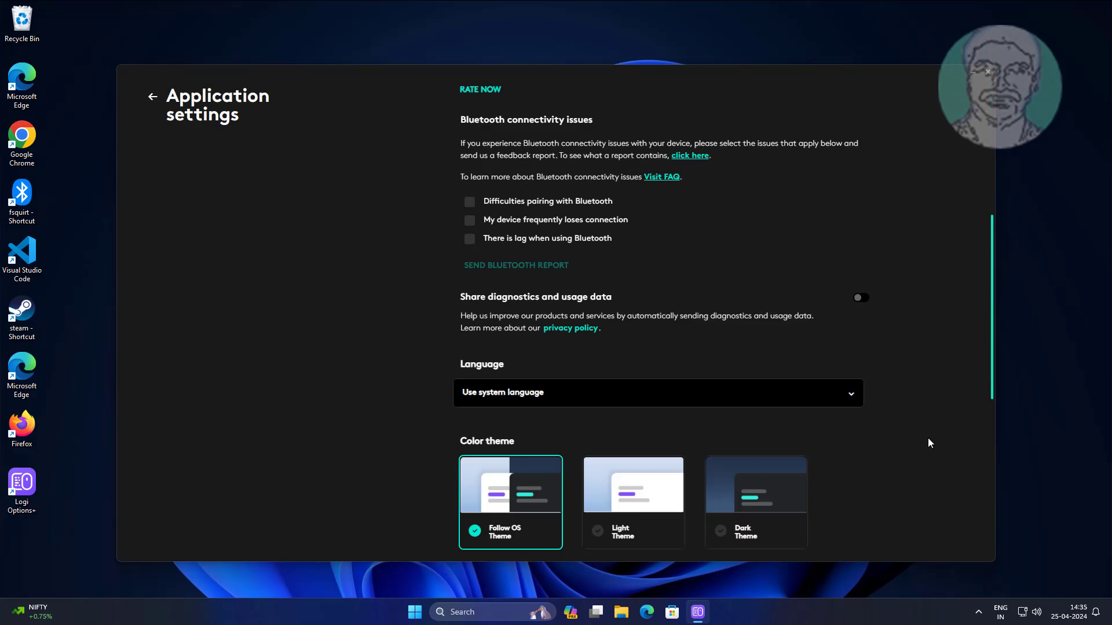
pyautogui.scroll(-3)
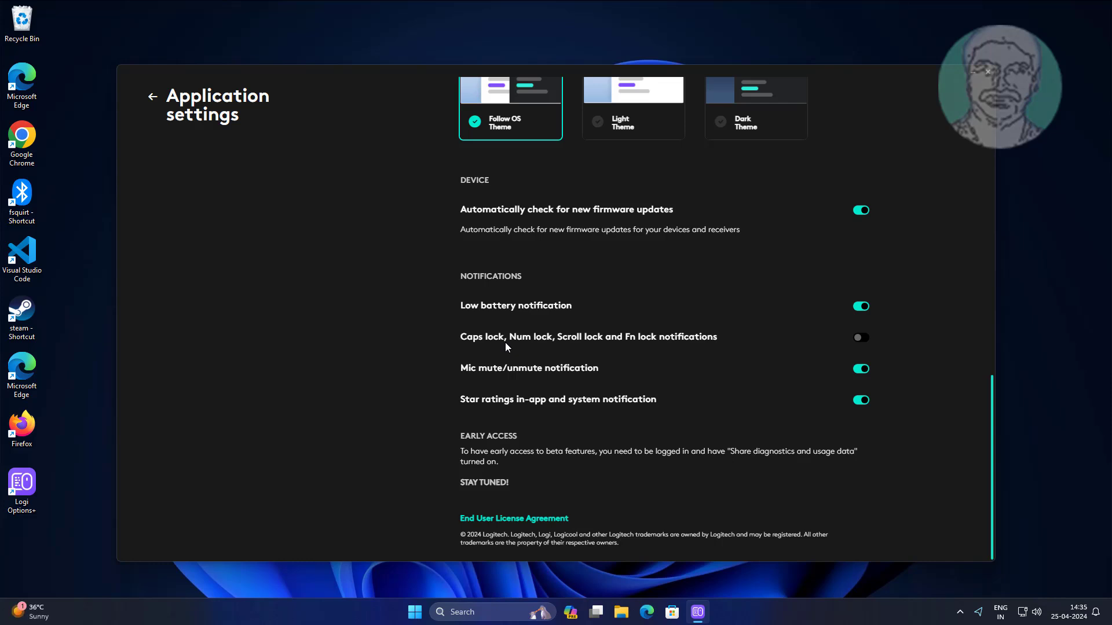
pyautogui.moveTo(495, 343)
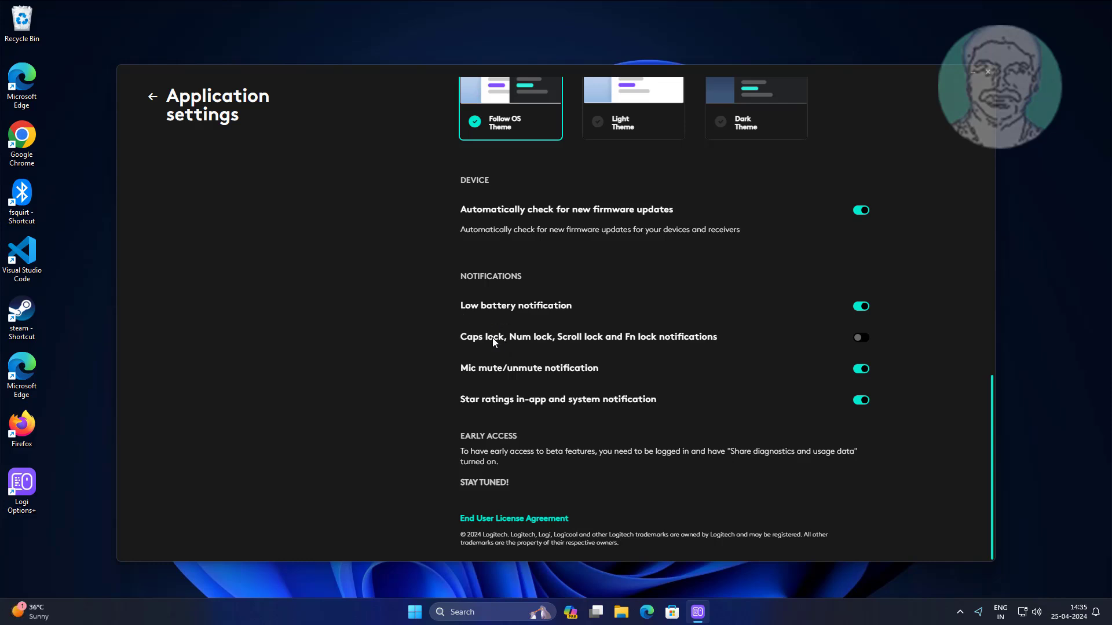
pyautogui.moveTo(579, 340)
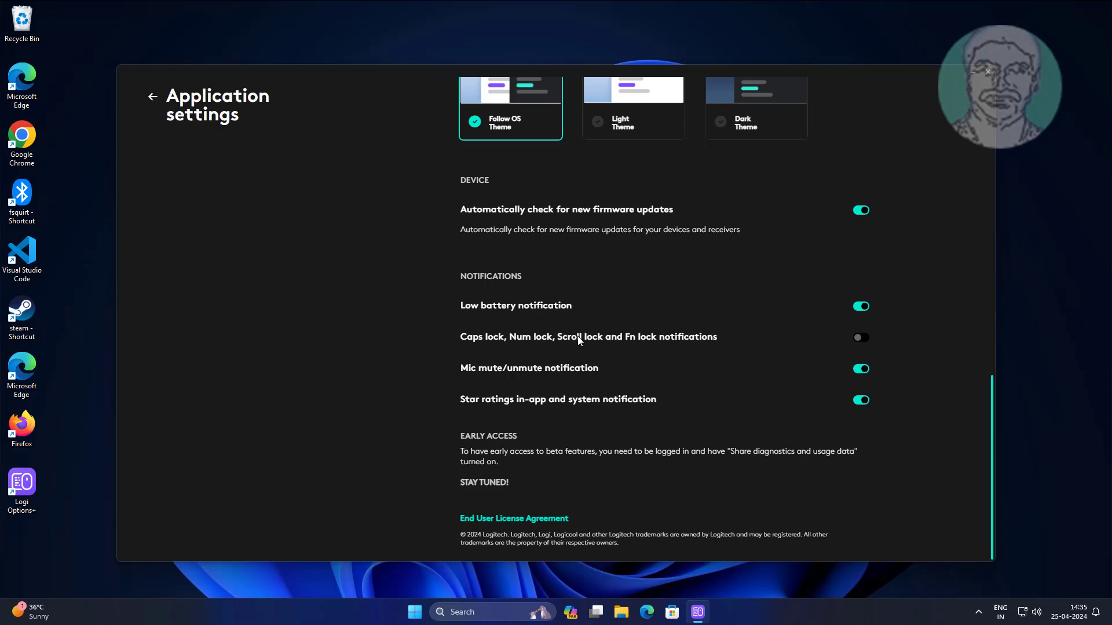
pyautogui.moveTo(873, 343)
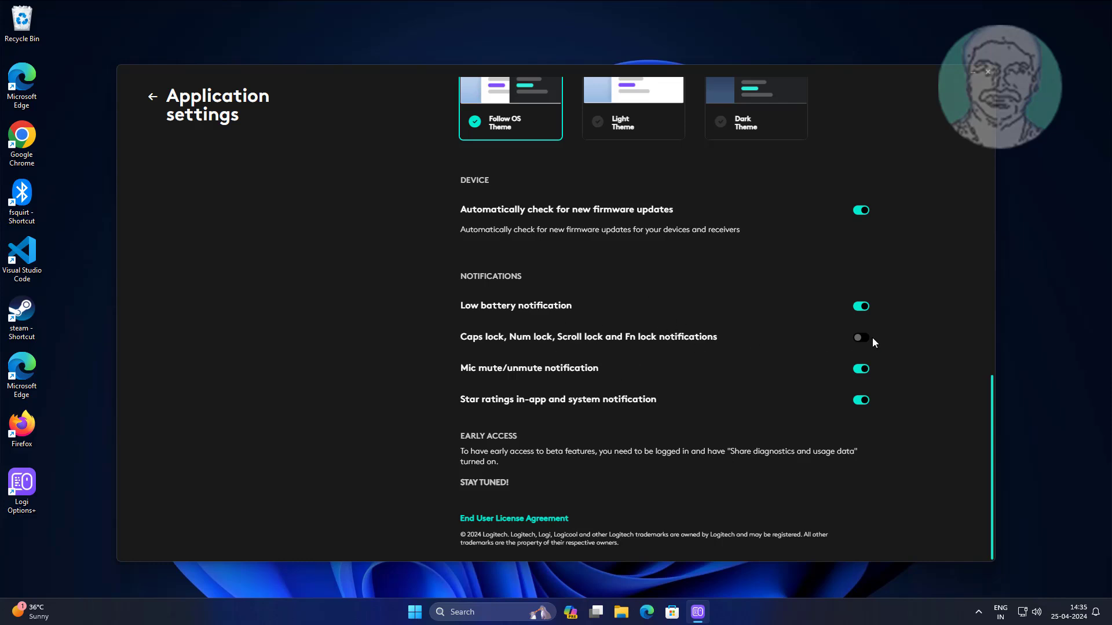
pyautogui.click(860, 337)
pyautogui.write('control')
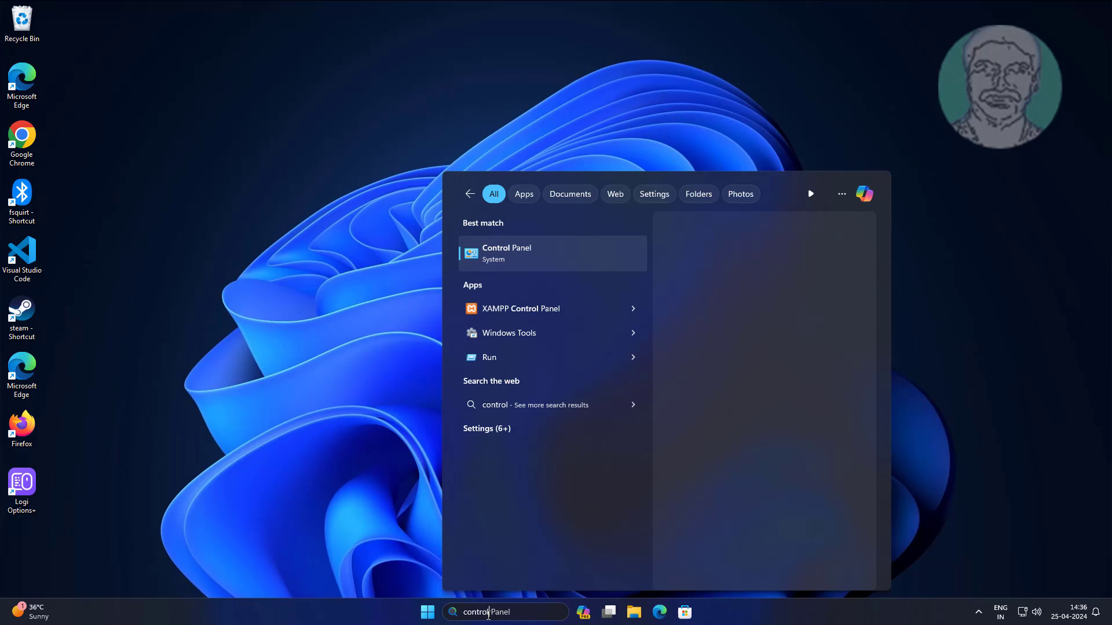
# Search 'control panel', launch it and go to the Ease of Access Centre.
pyautogui.write('panel')
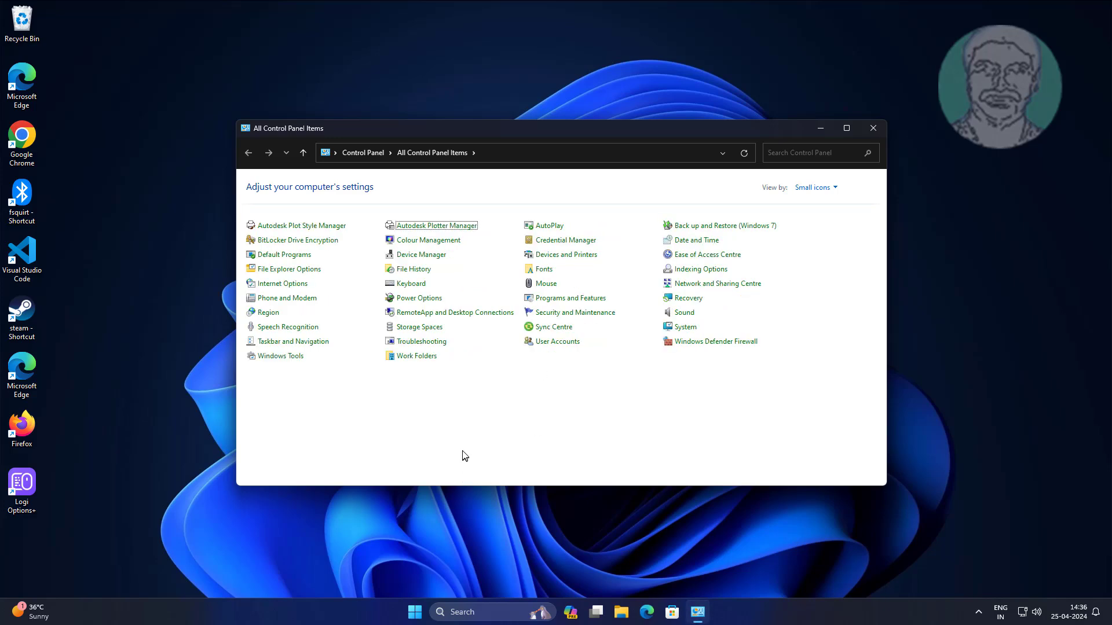
pyautogui.click(706, 253)
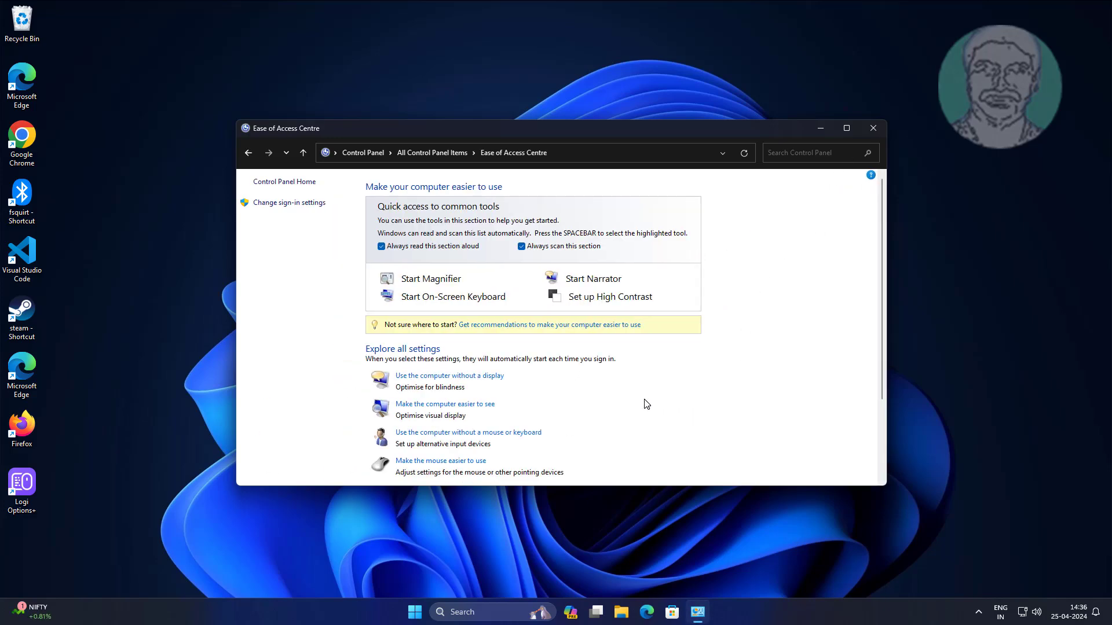
pyautogui.scroll(-3)
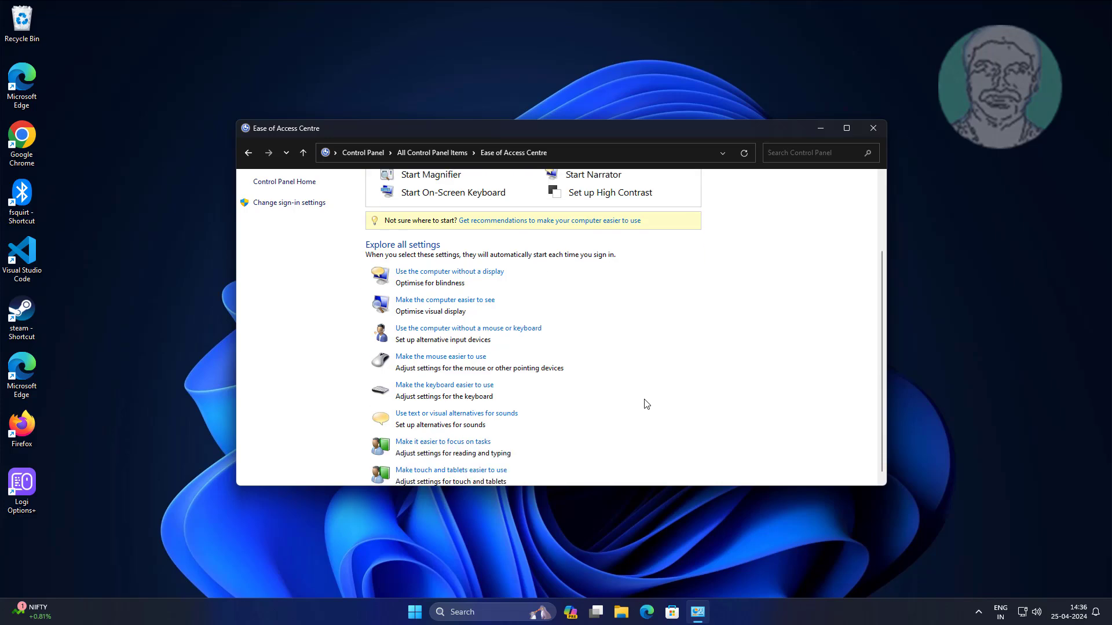
# In 'Make the keyboard easier to use', uncheck Toggle Keys and its NUM LOCK hold shortcut, then save with OK.
pyautogui.click(443, 385)
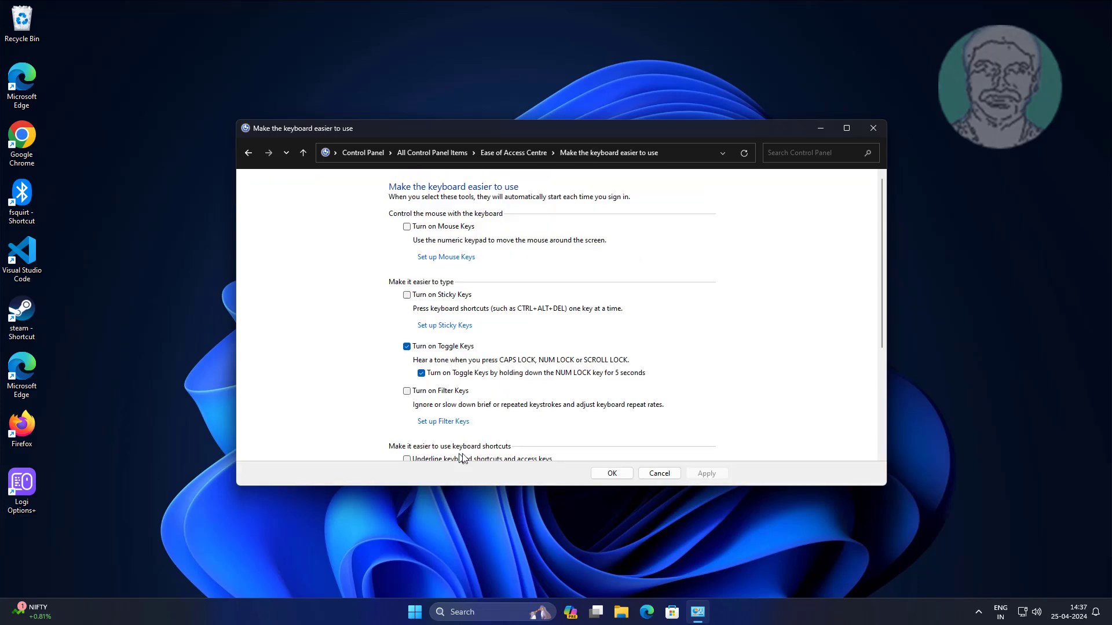
pyautogui.moveTo(493, 397)
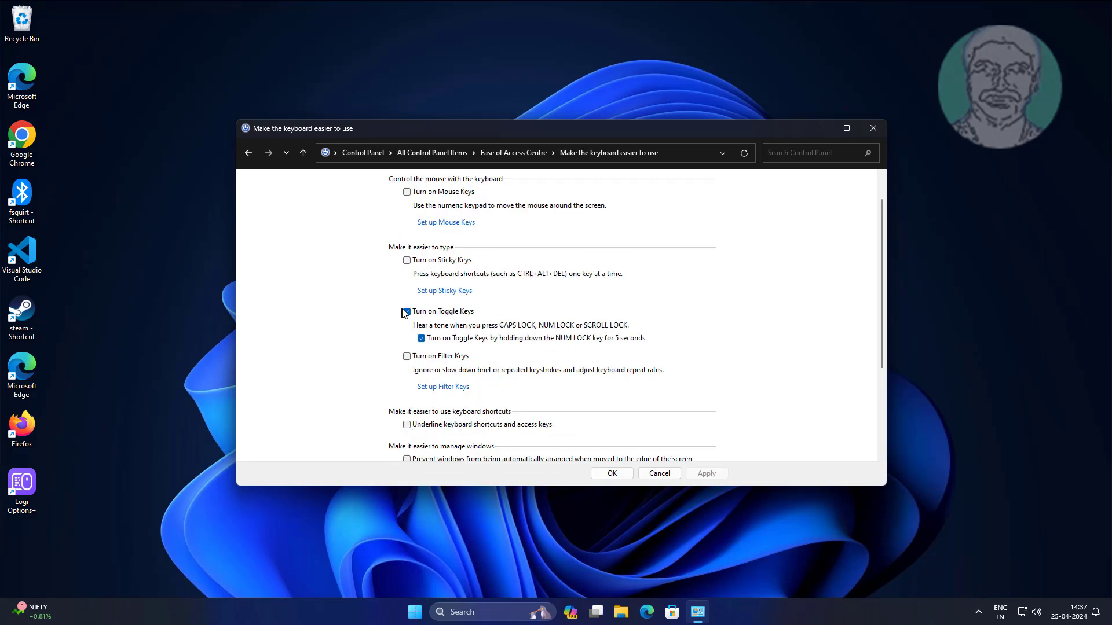
pyautogui.click(406, 312)
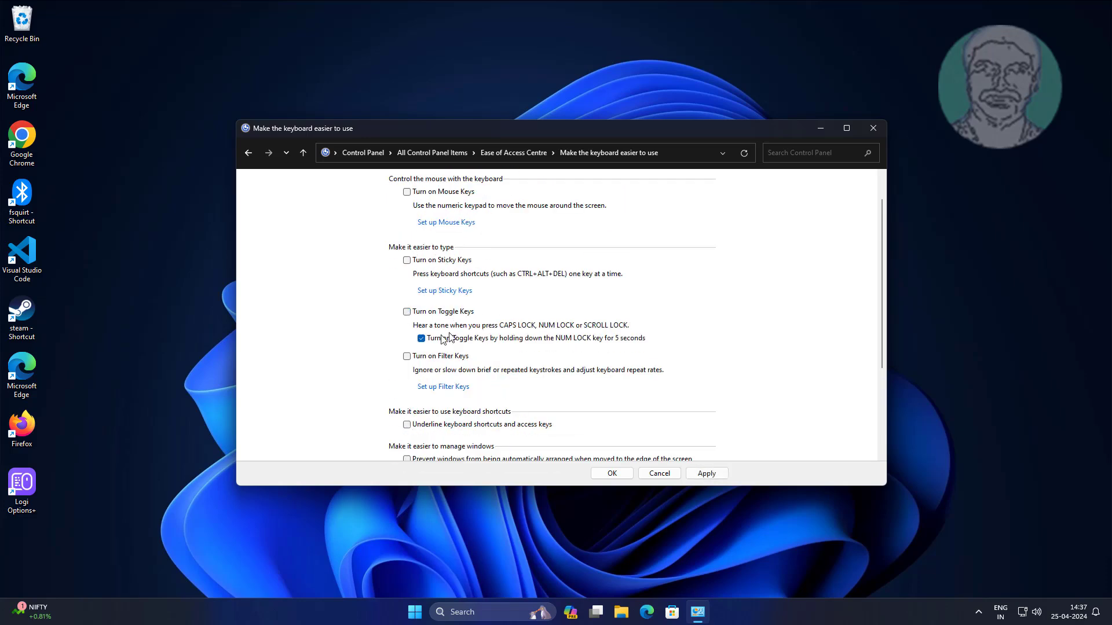
pyautogui.click(421, 338)
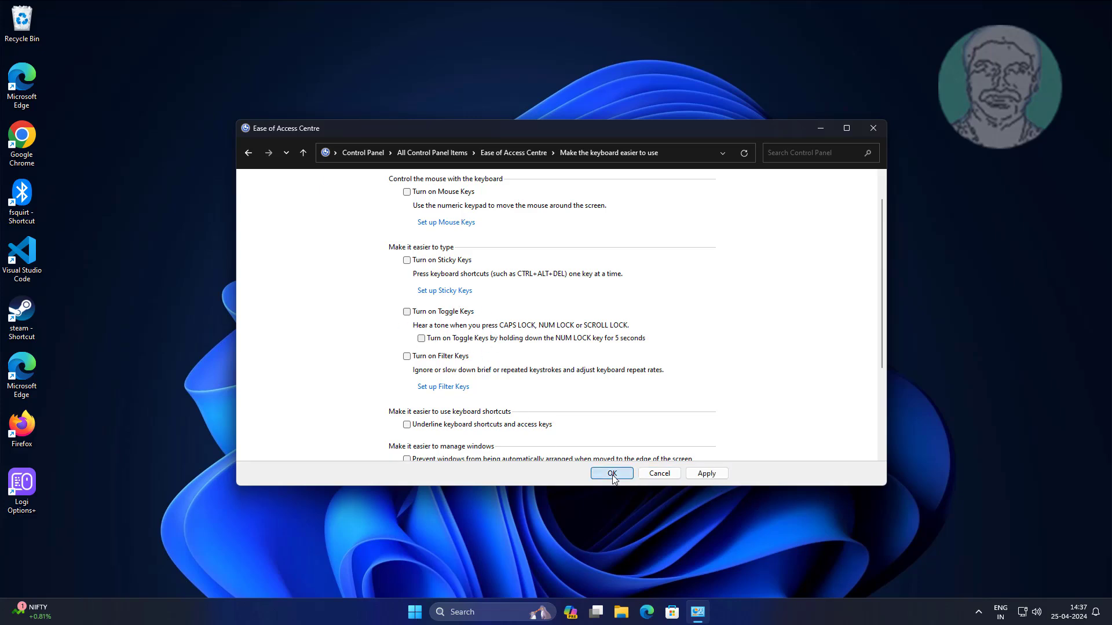
pyautogui.click(612, 473)
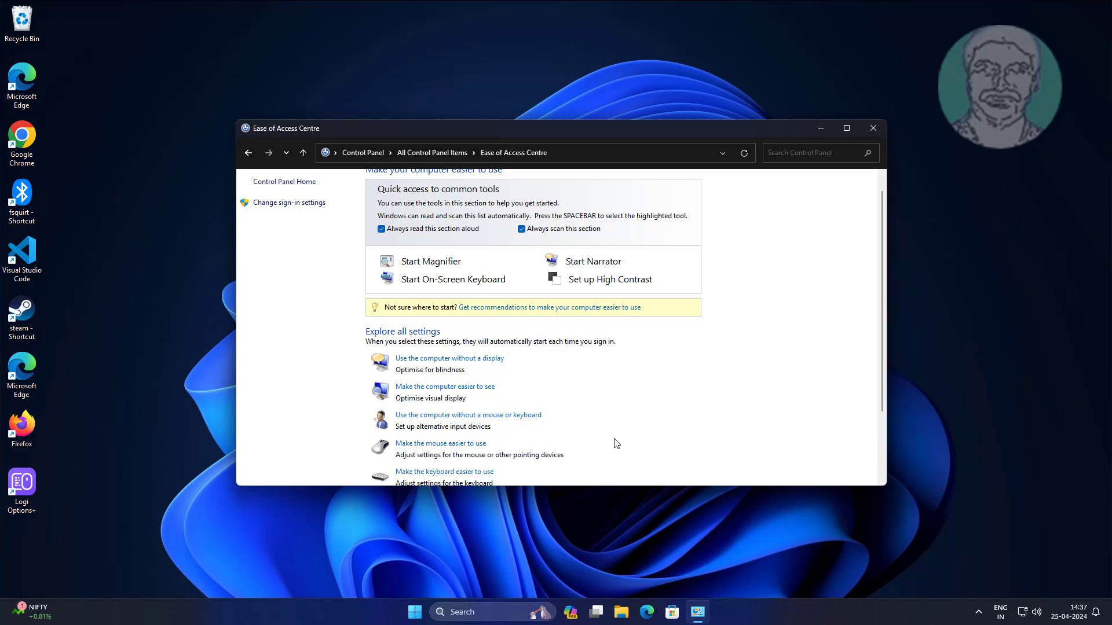
# Scroll the Ease of Access Centre and go to 'Make it easier to focus on tasks'.
pyautogui.scroll(-3)
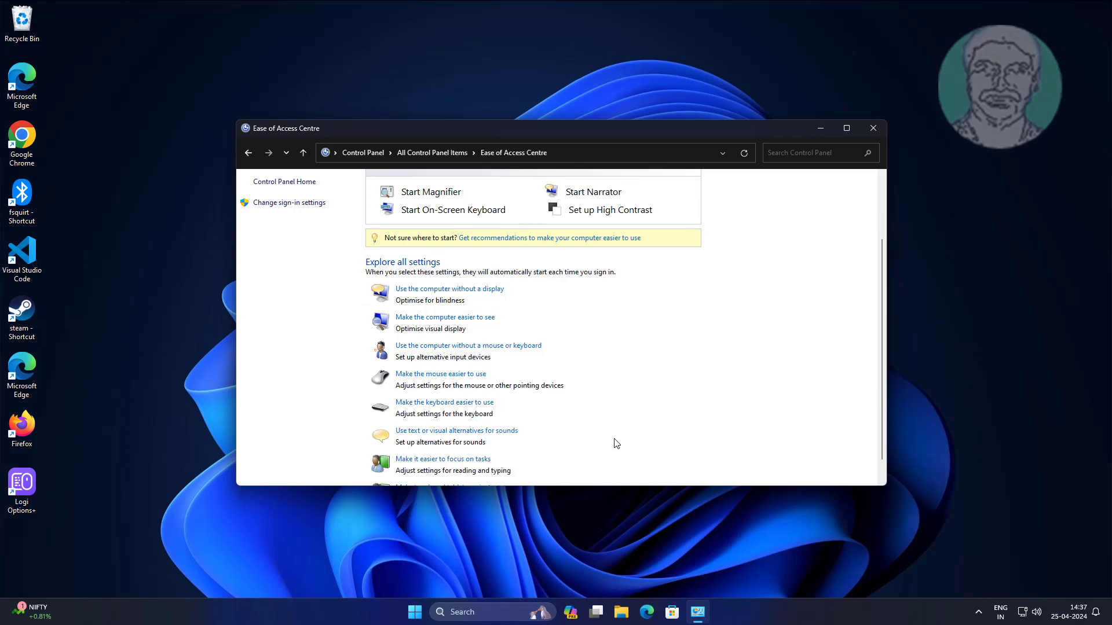
pyautogui.scroll(-3)
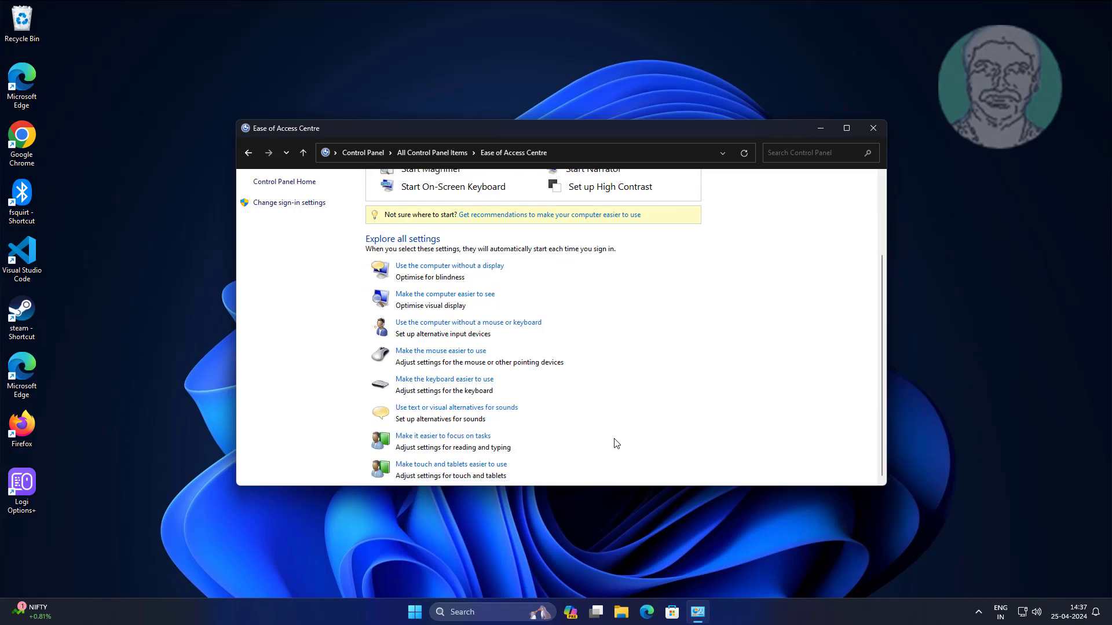
pyautogui.moveTo(460, 440)
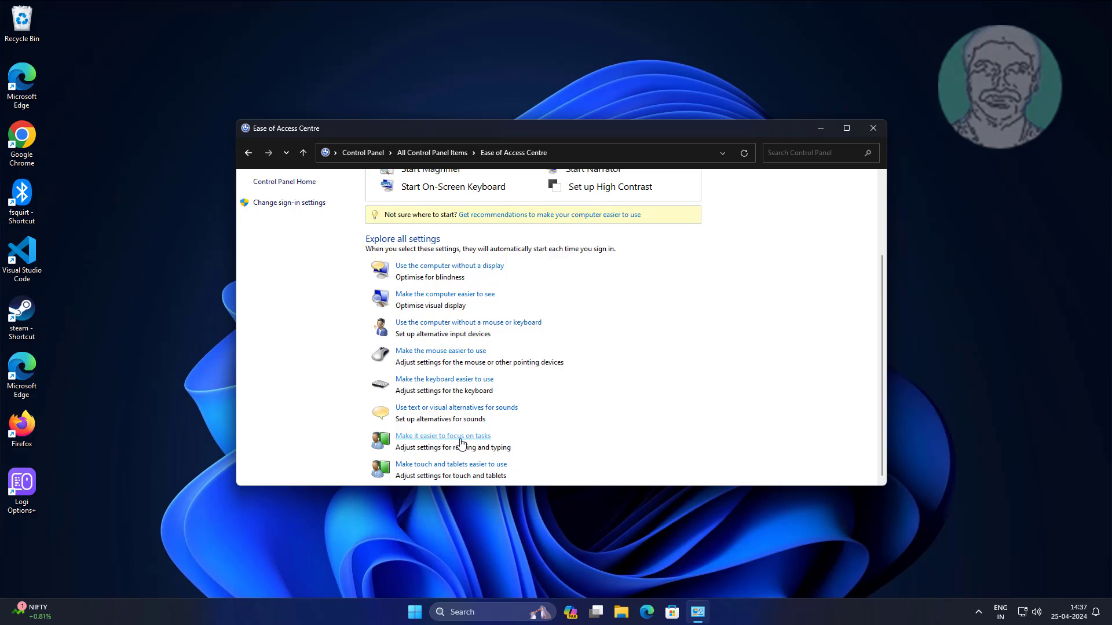
pyautogui.click(442, 435)
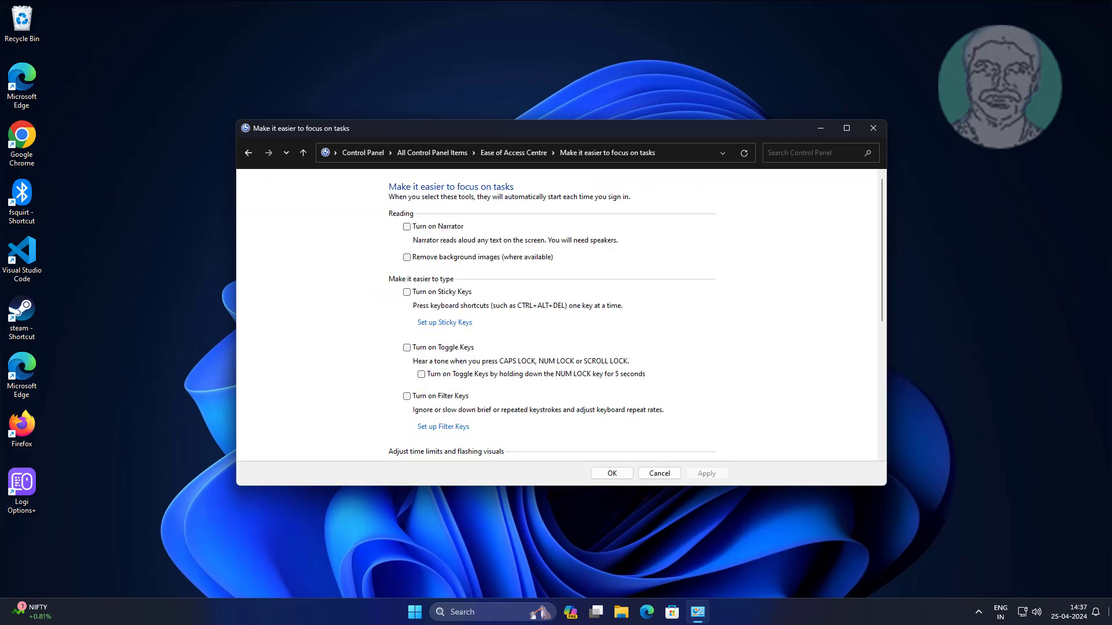
# Check 'Turn off all unnecessary animations (when possible)' and save with OK.
pyautogui.scroll(-3)
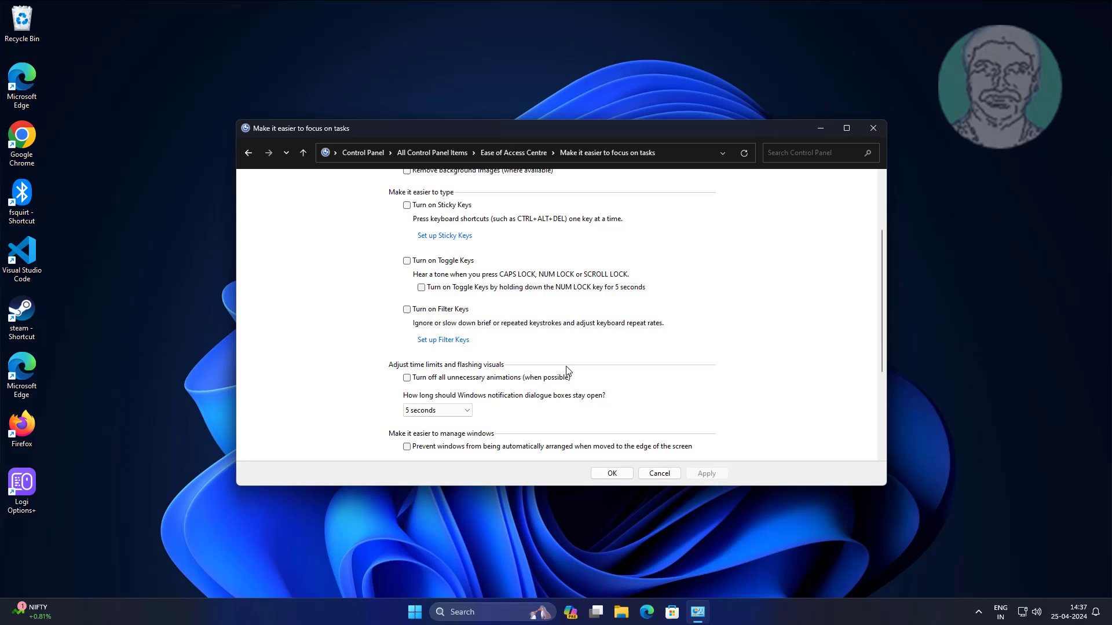
pyautogui.scroll(-3)
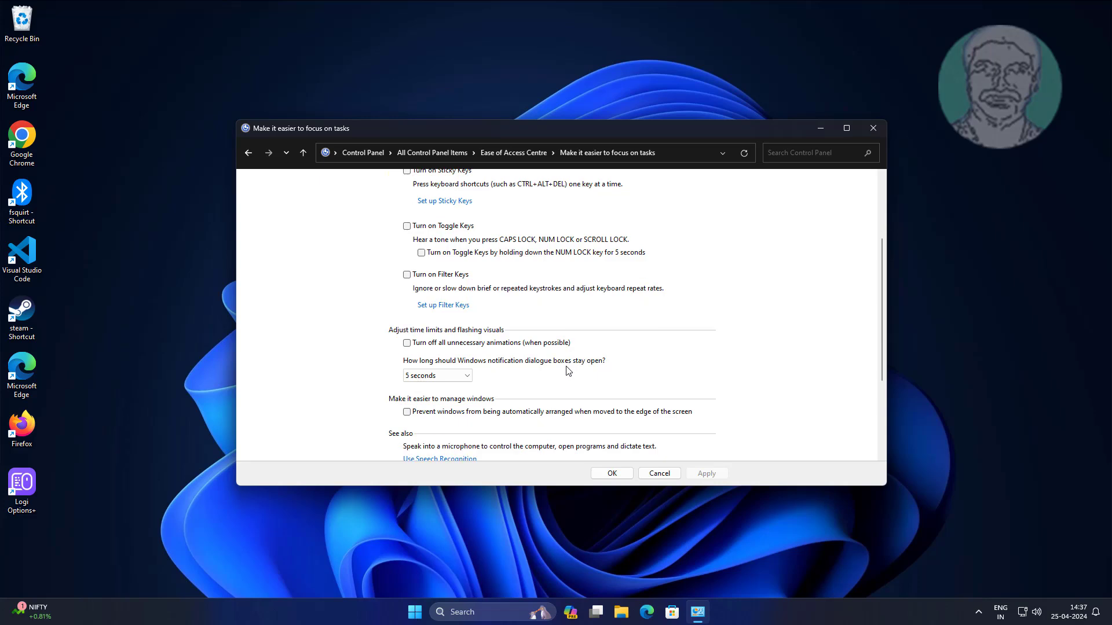
pyautogui.moveTo(606, 348)
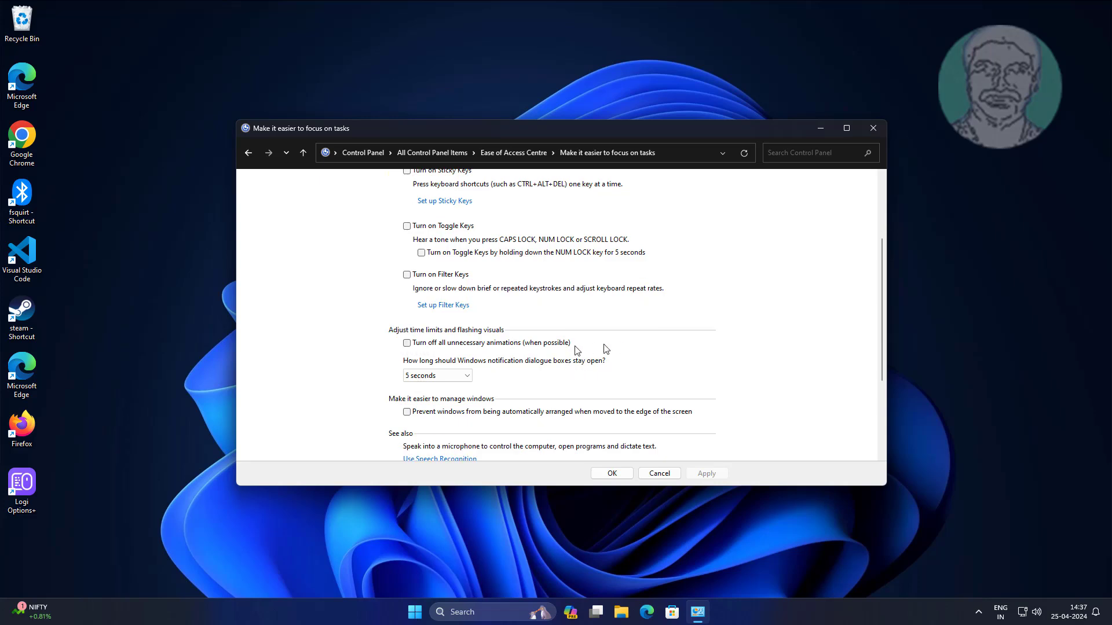
pyautogui.moveTo(411, 339)
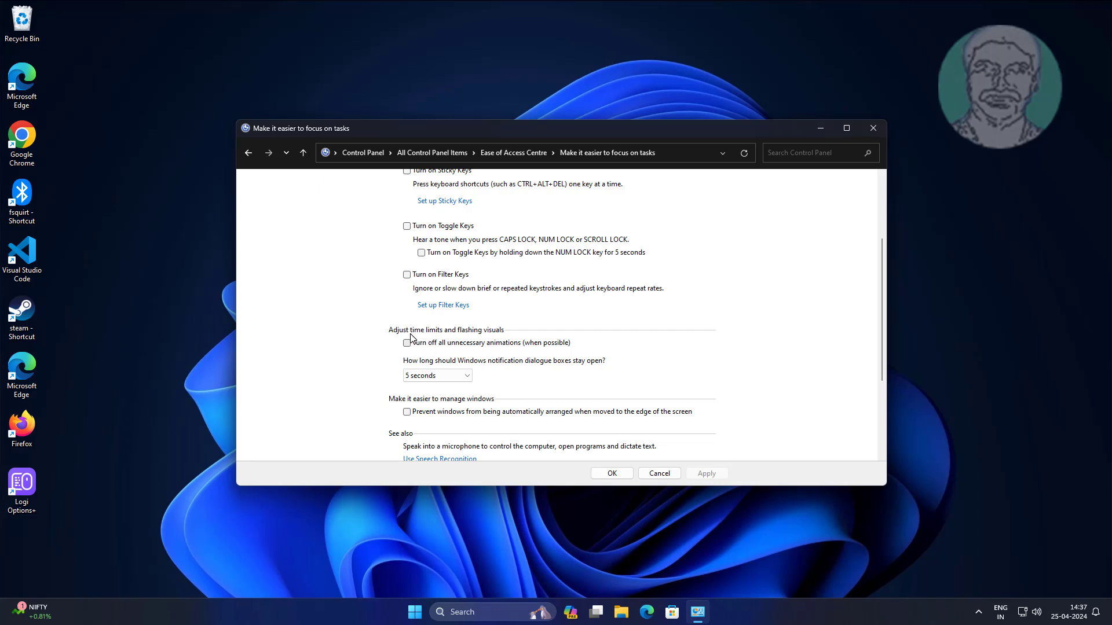
pyautogui.moveTo(498, 348)
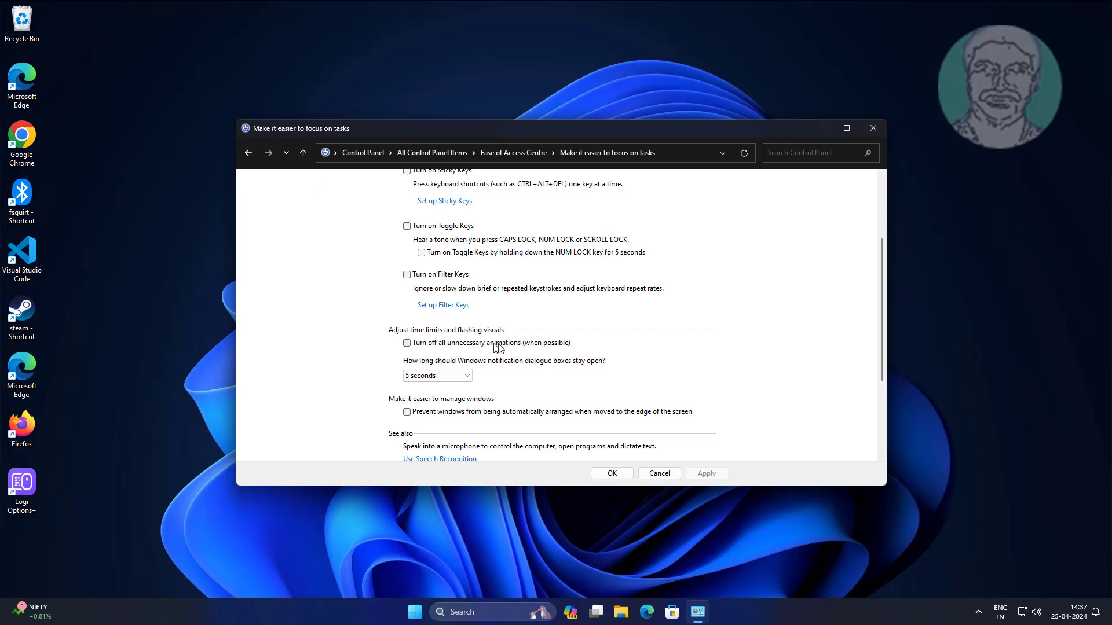
pyautogui.click(406, 342)
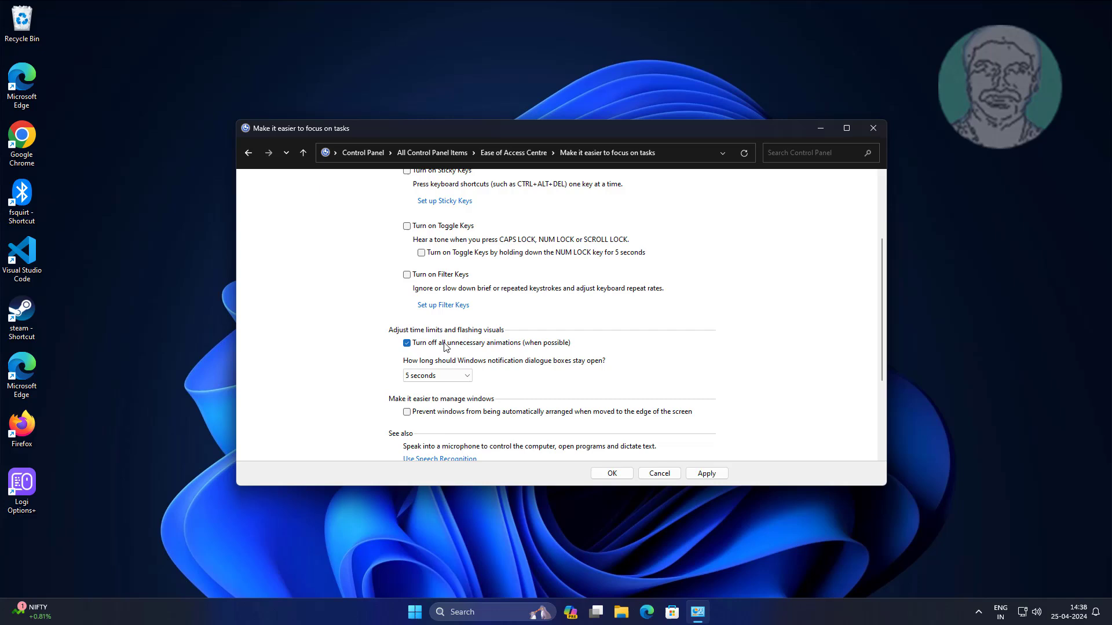
pyautogui.moveTo(557, 352)
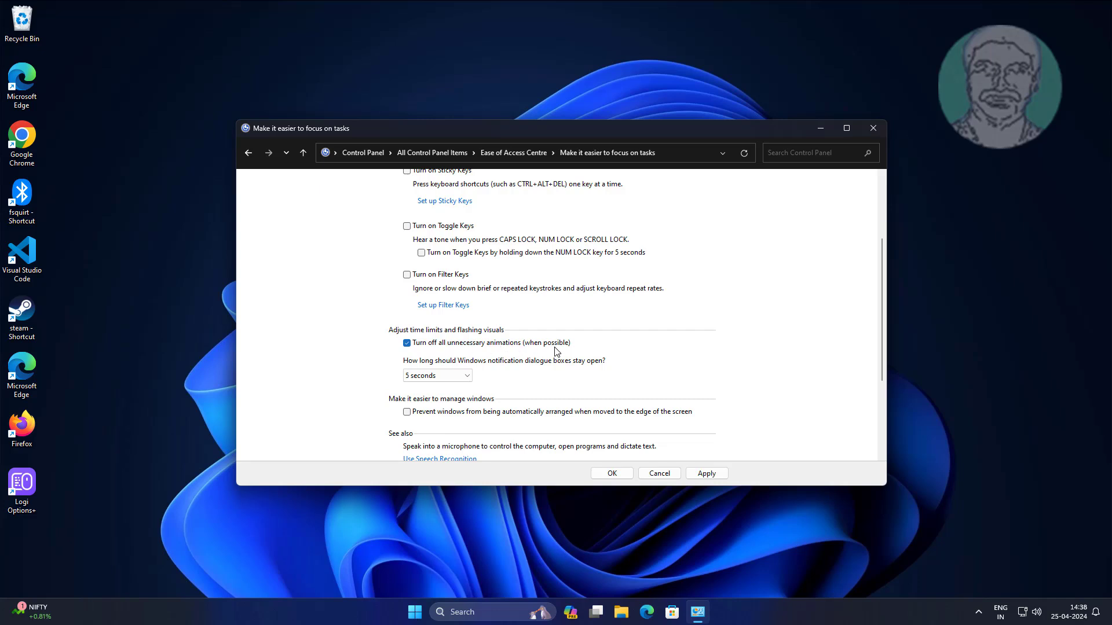
pyautogui.moveTo(503, 348)
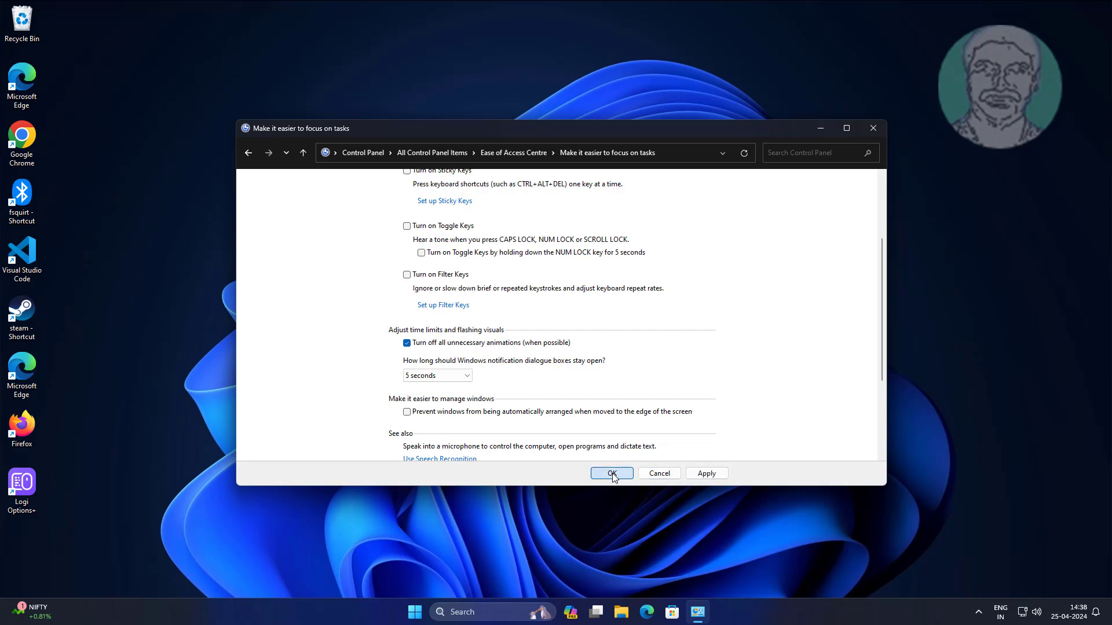
pyautogui.click(611, 473)
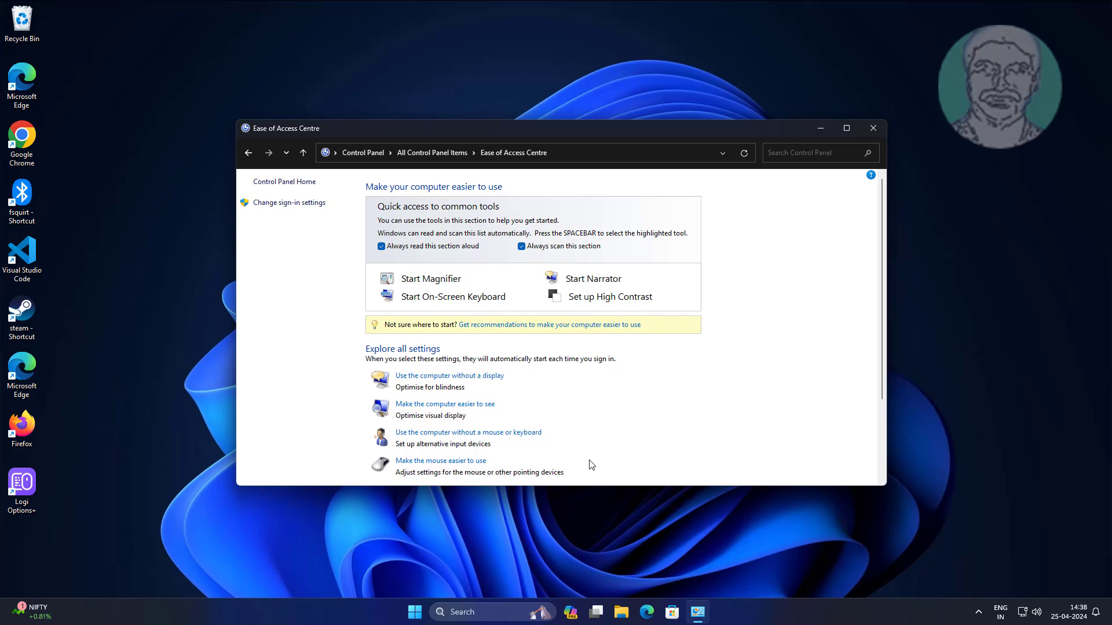